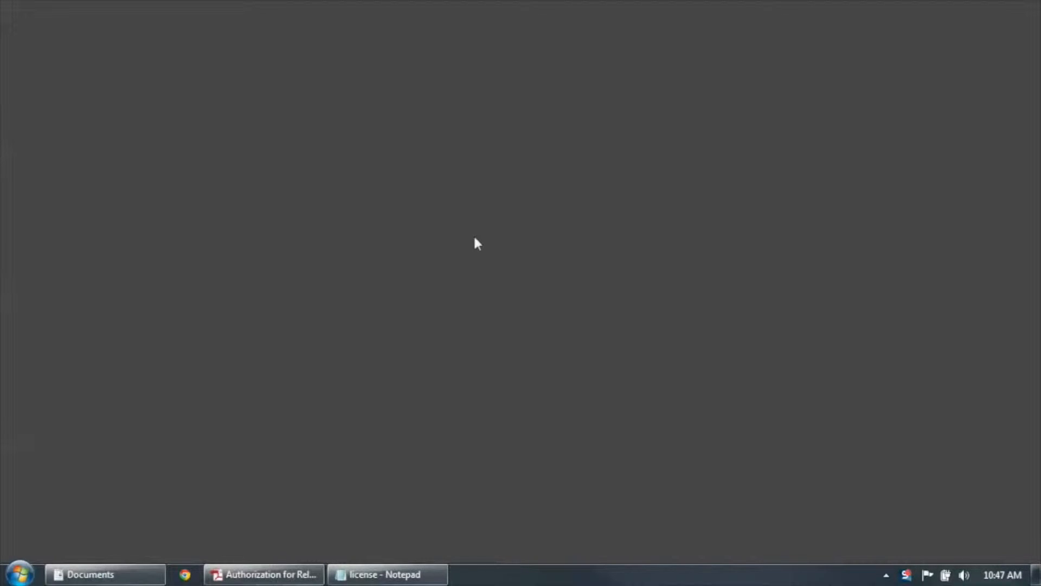
- Launch nForm Connect from the Windows Start menu's program list
left_click(18, 574)
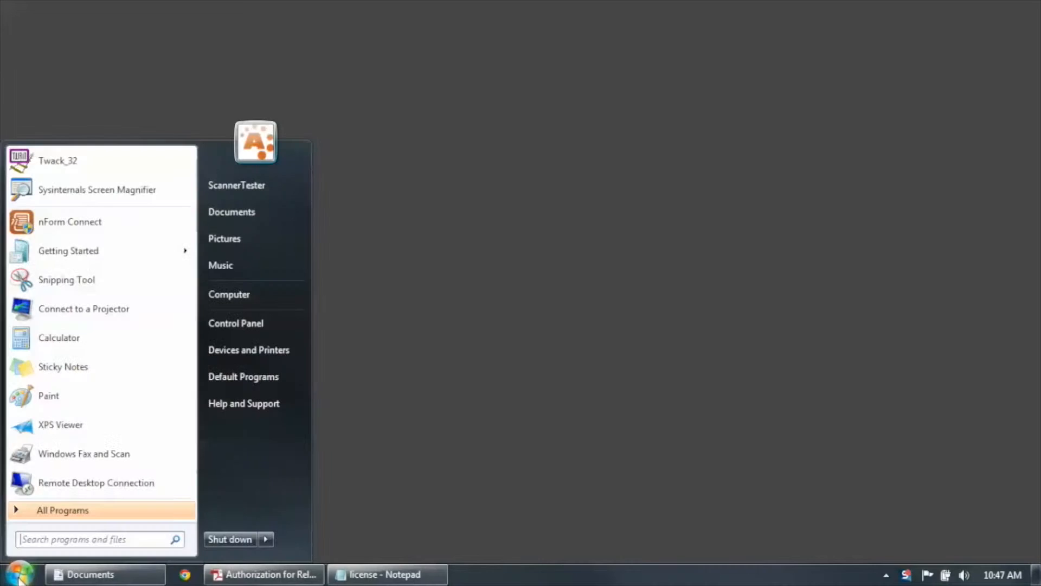
mouse_move(69, 221)
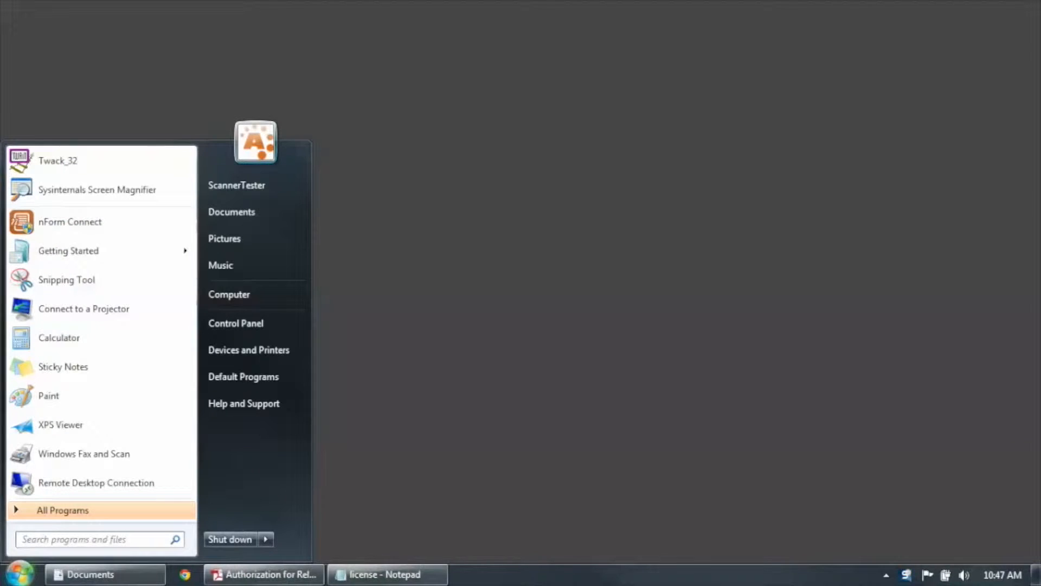
left_click(69, 222)
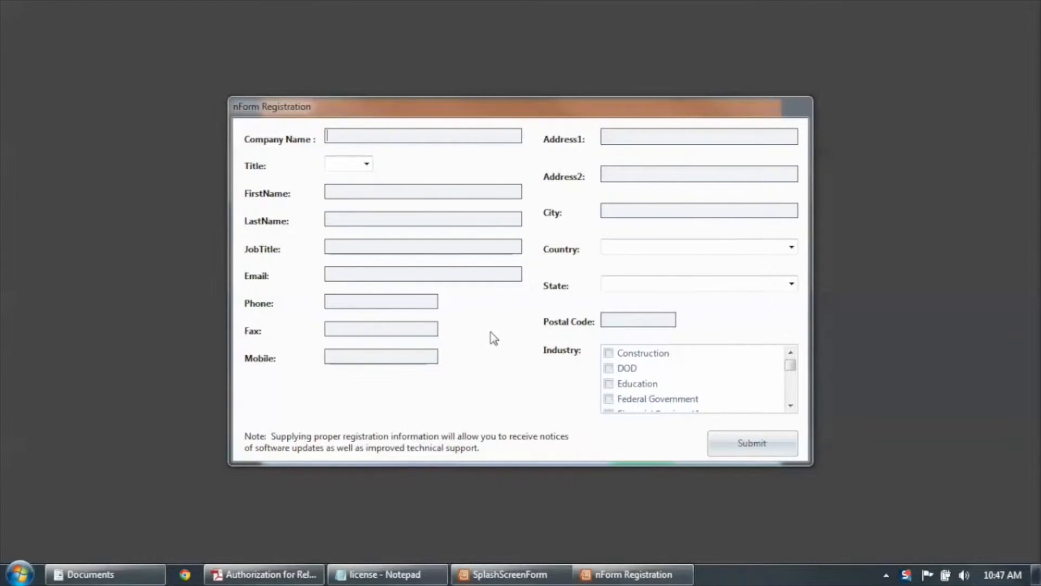
mouse_move(337, 208)
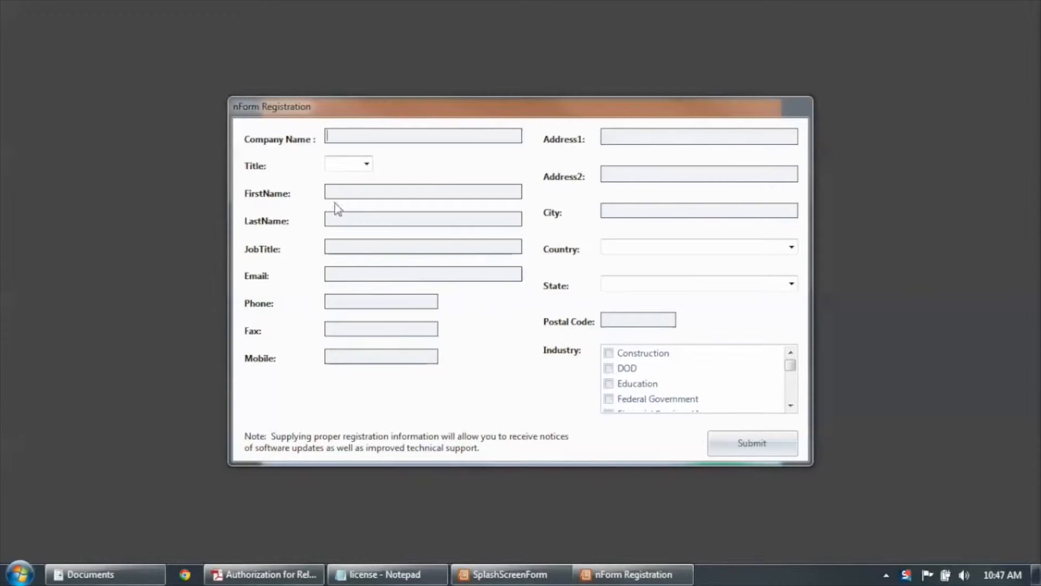
- Complete the registration details, mark Construction as the industry and submit the form
type("ambir")
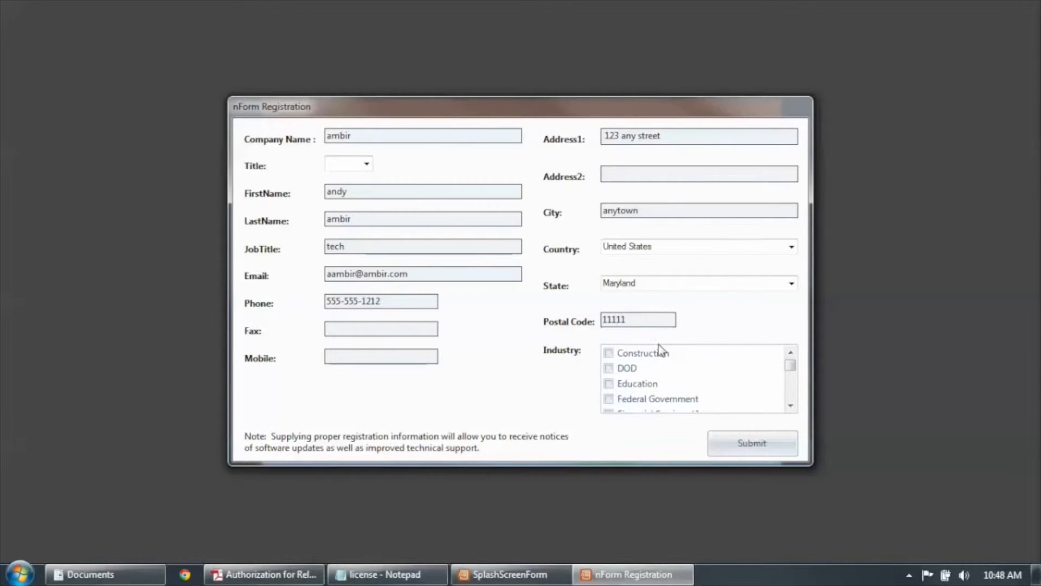
left_click(608, 353)
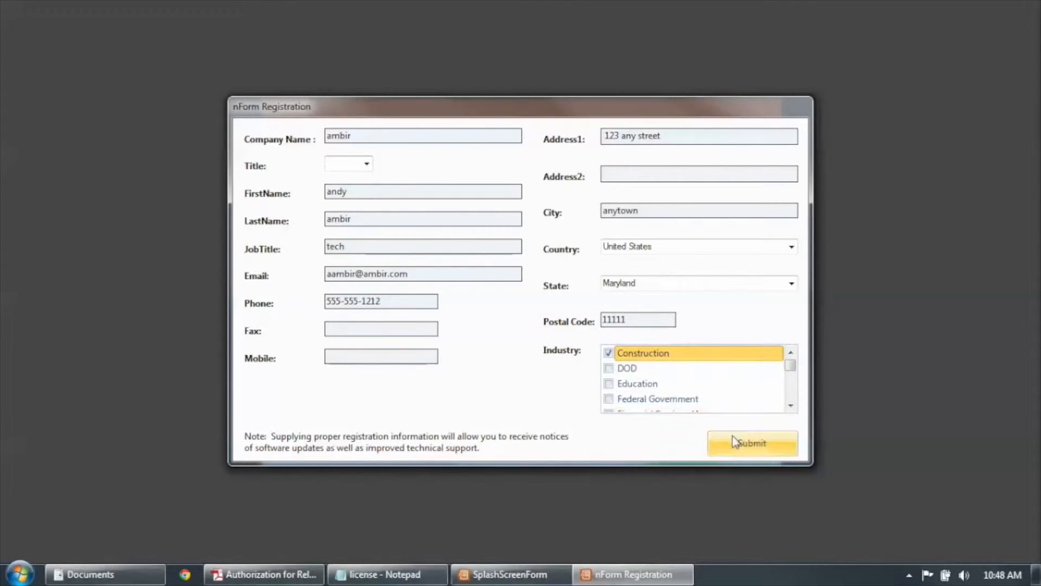
left_click(753, 443)
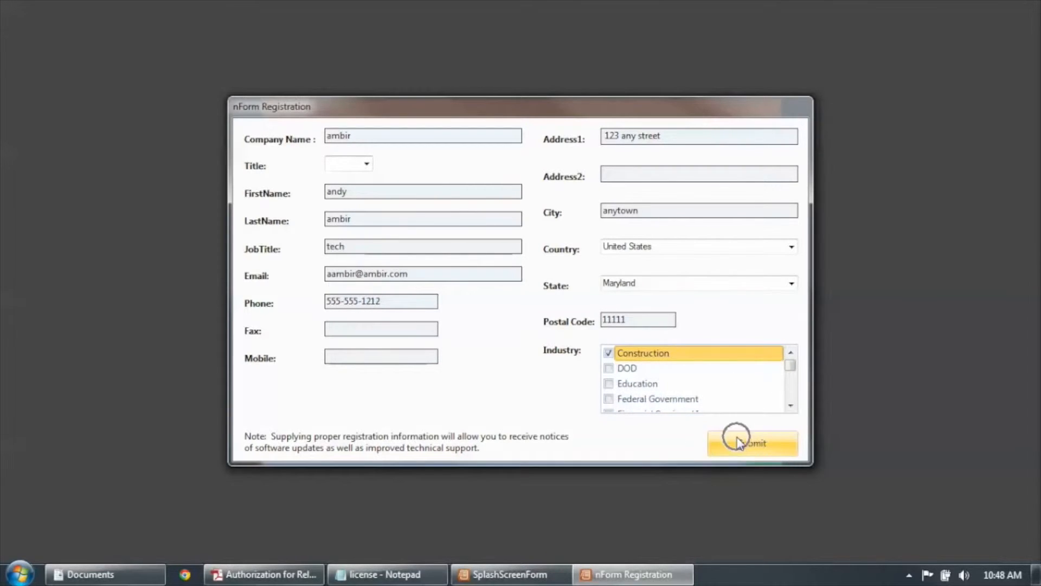
left_click(753, 443)
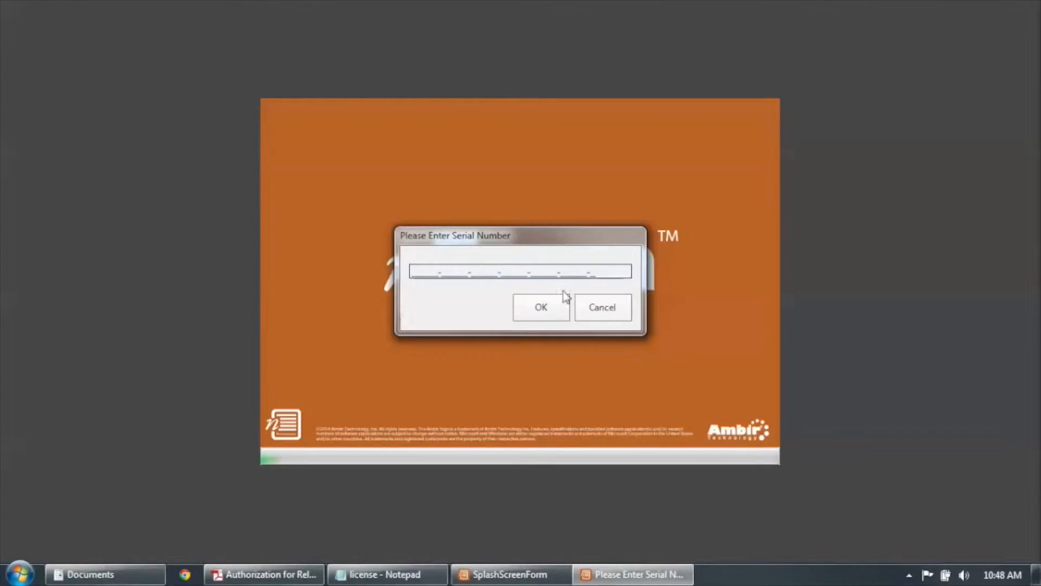
left_click(519, 271)
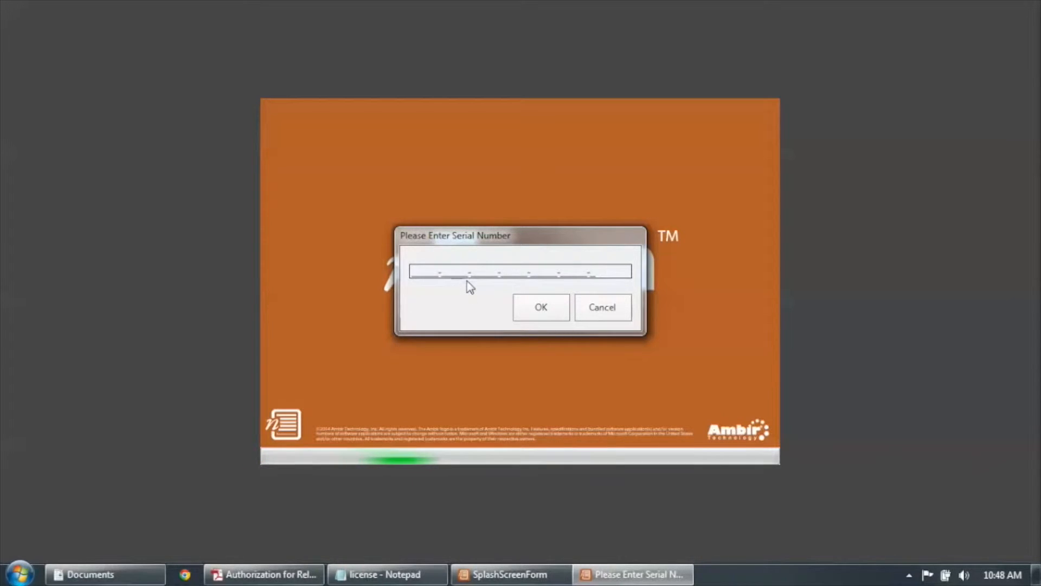
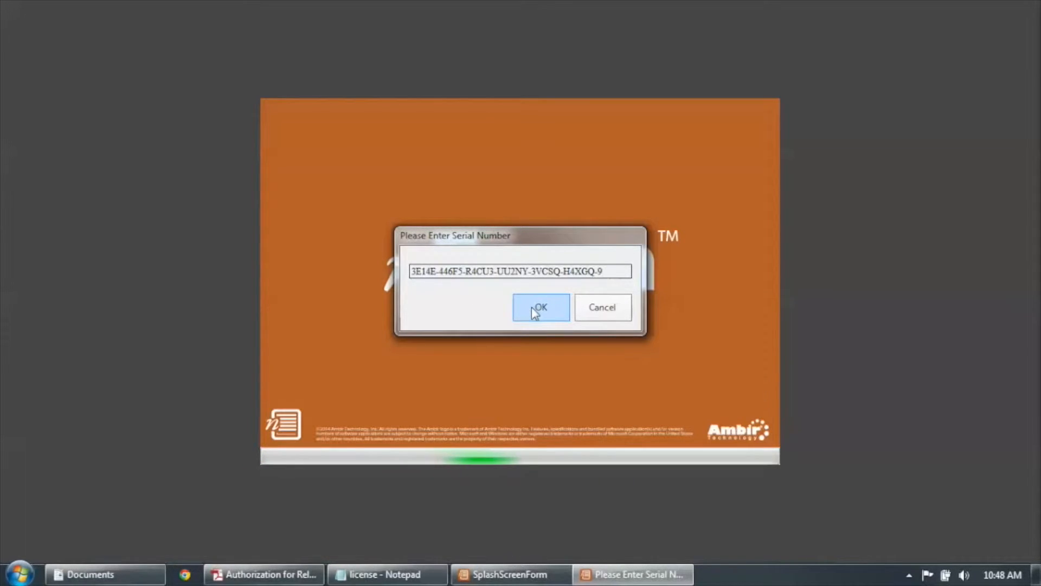
left_click(540, 307)
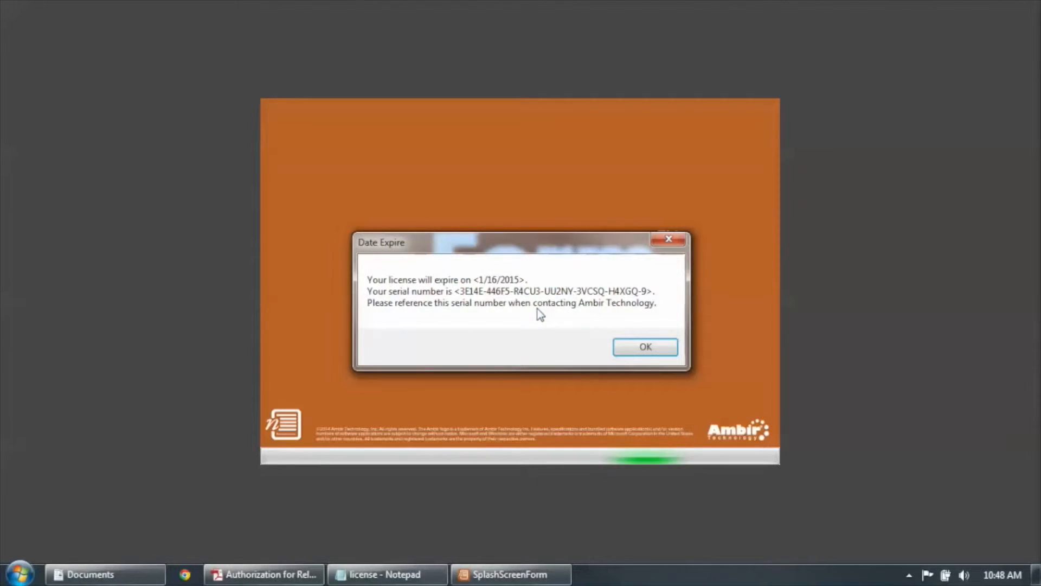
left_click(645, 347)
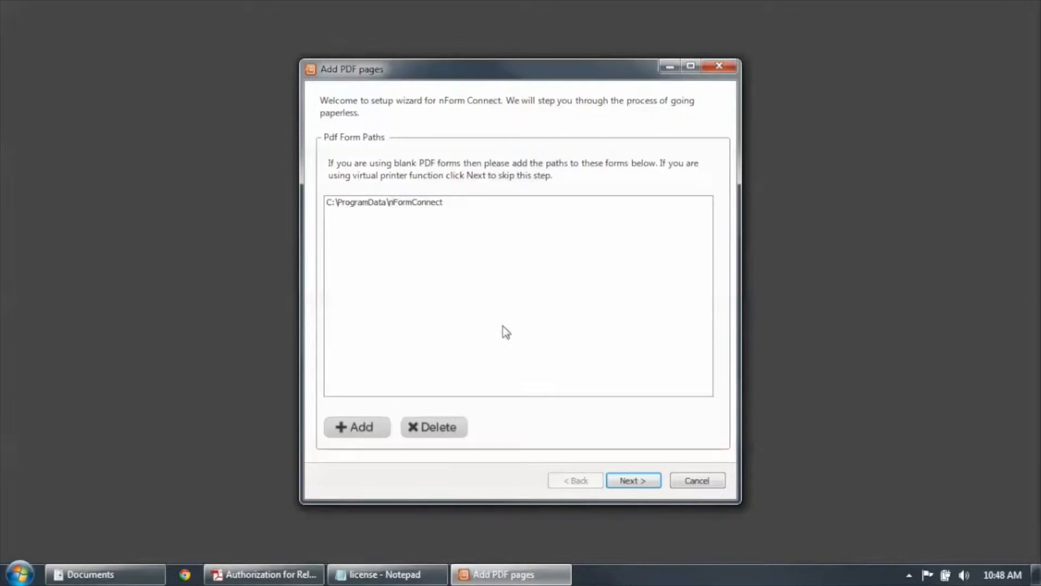
mouse_move(485, 285)
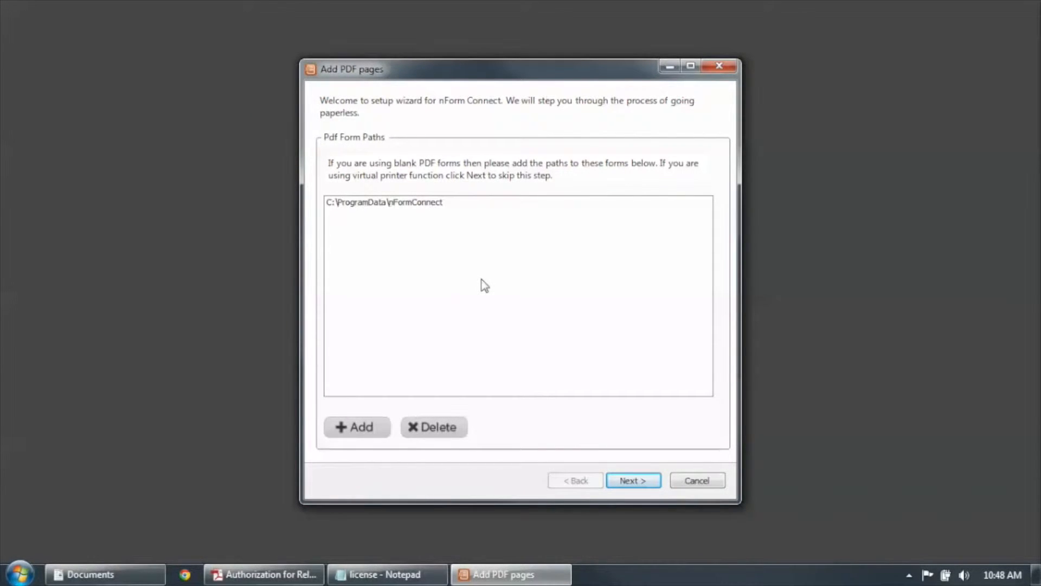
mouse_move(418, 218)
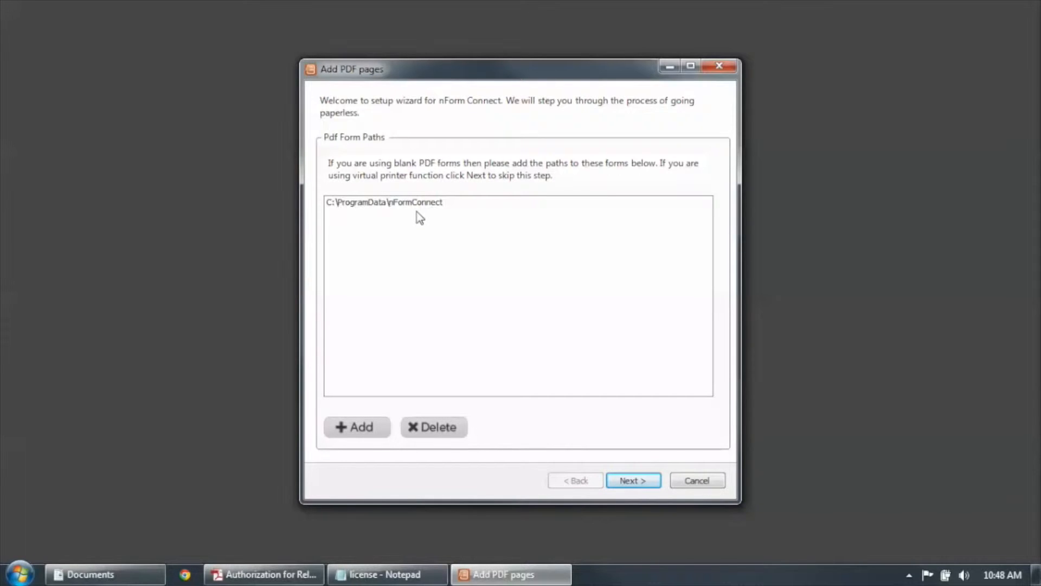
mouse_move(369, 148)
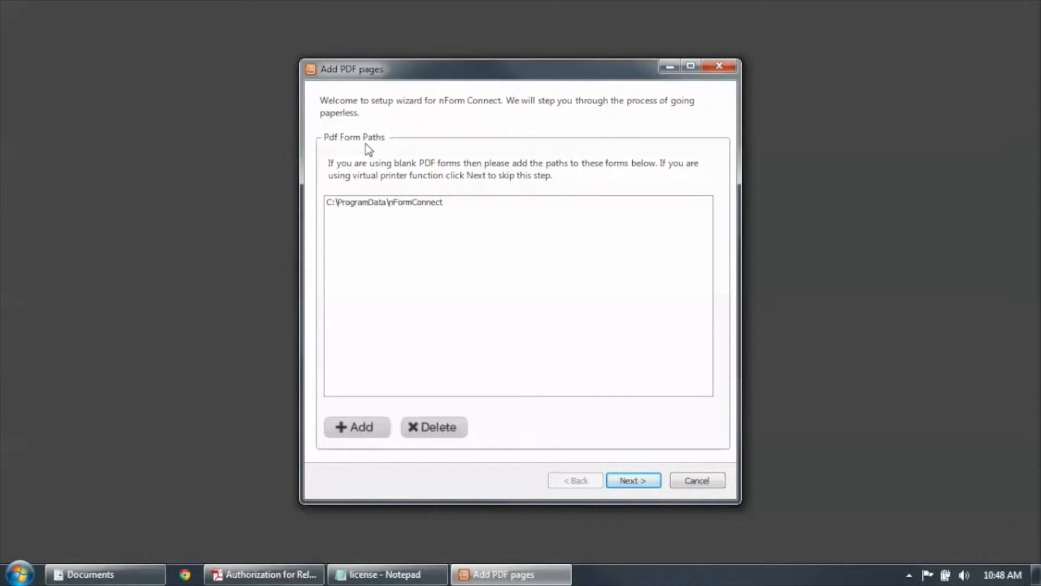
mouse_move(373, 155)
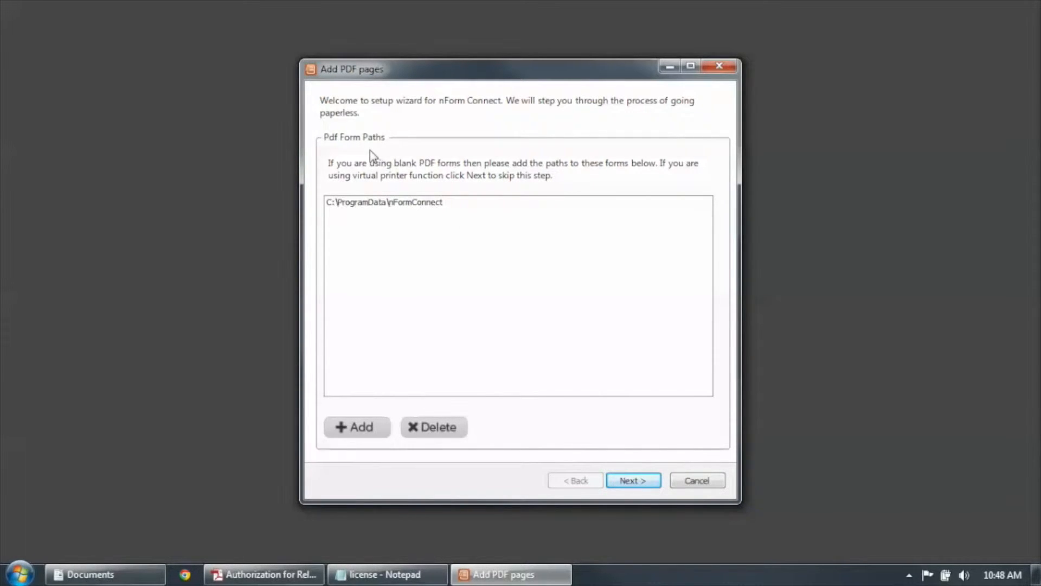
mouse_move(453, 165)
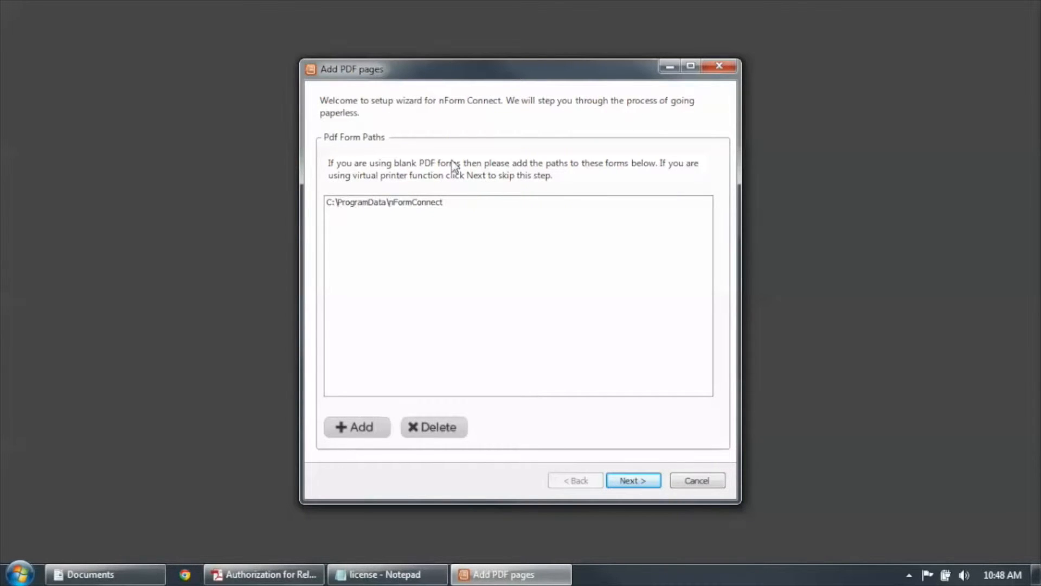
mouse_move(409, 368)
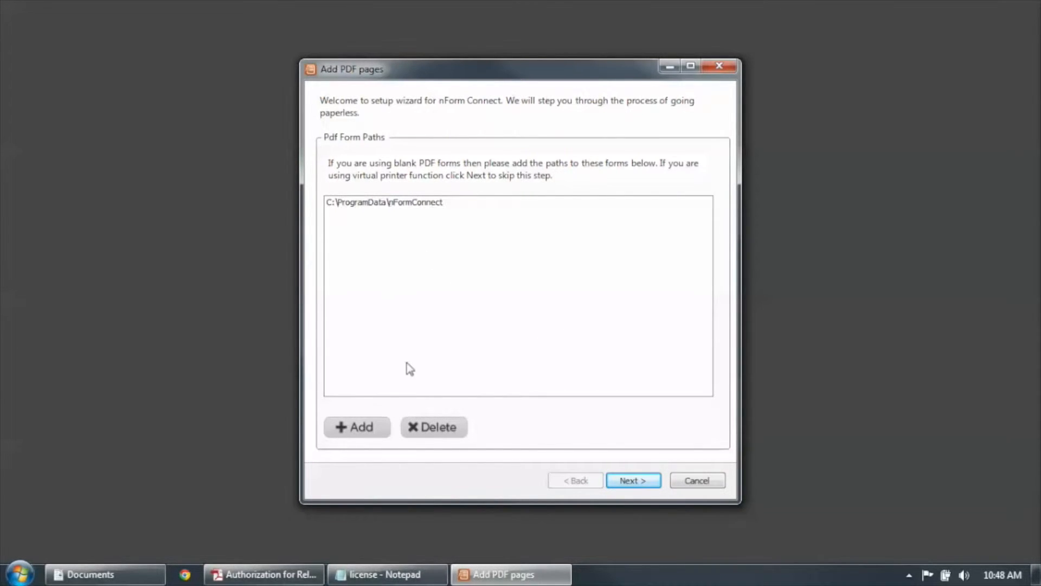
- Add the Desktop 'nform input forms' folder as a second PDF form path
left_click(356, 427)
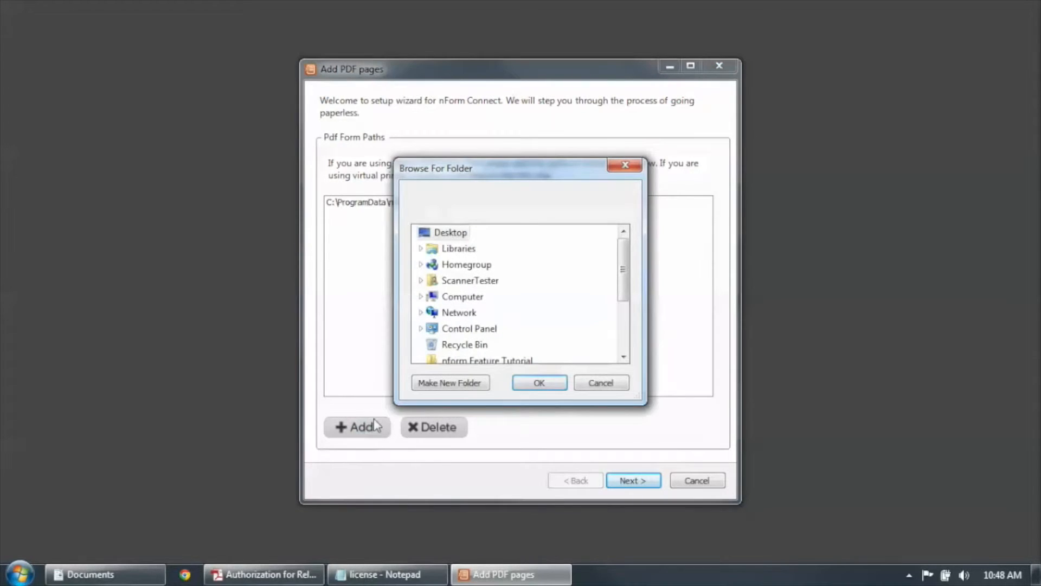
scroll("down", 3)
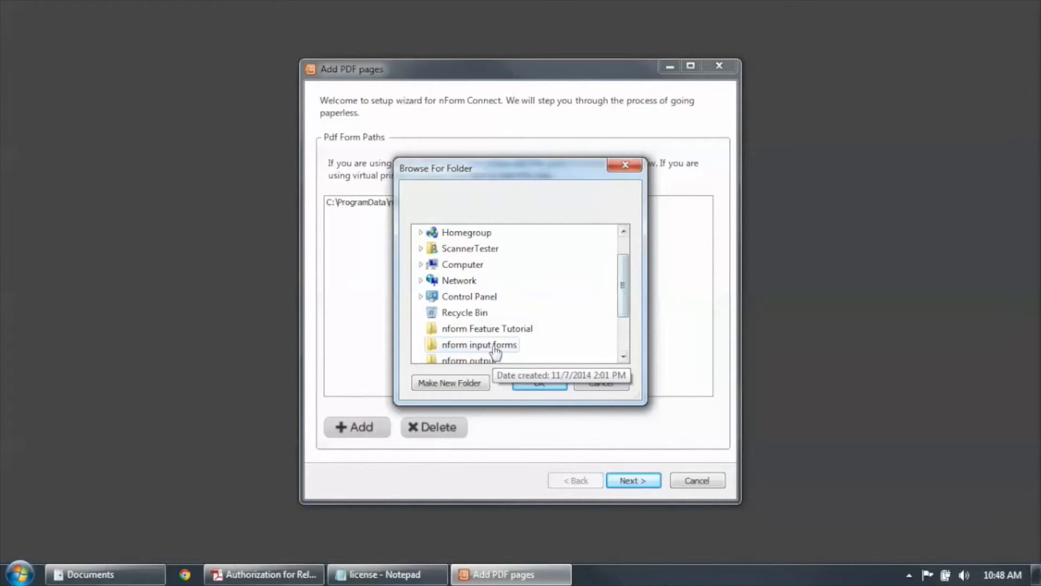
left_click(540, 382)
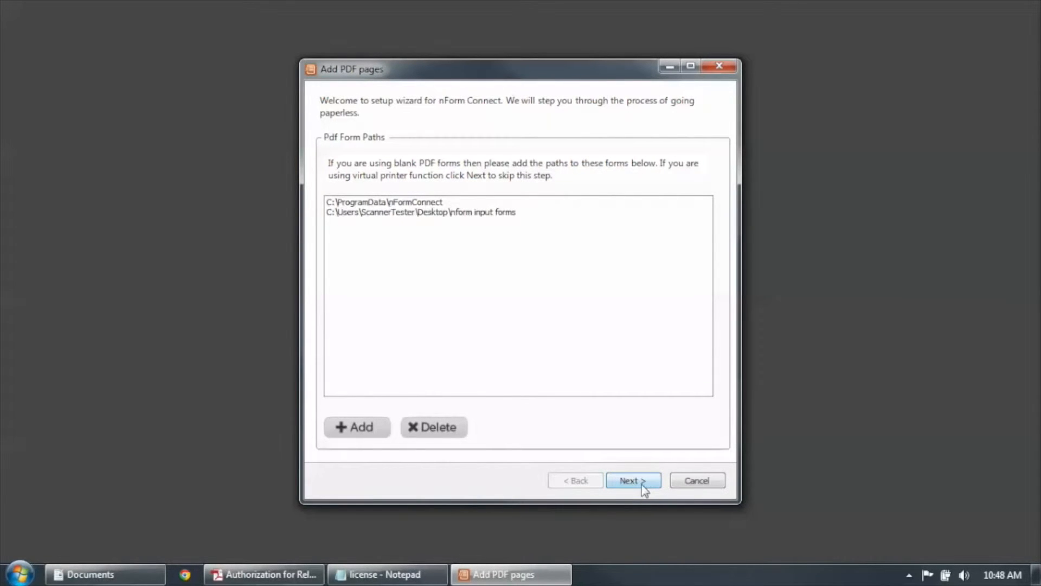
- Enable automatic sending of sessions with the Desktop folder as the destination
left_click(632, 481)
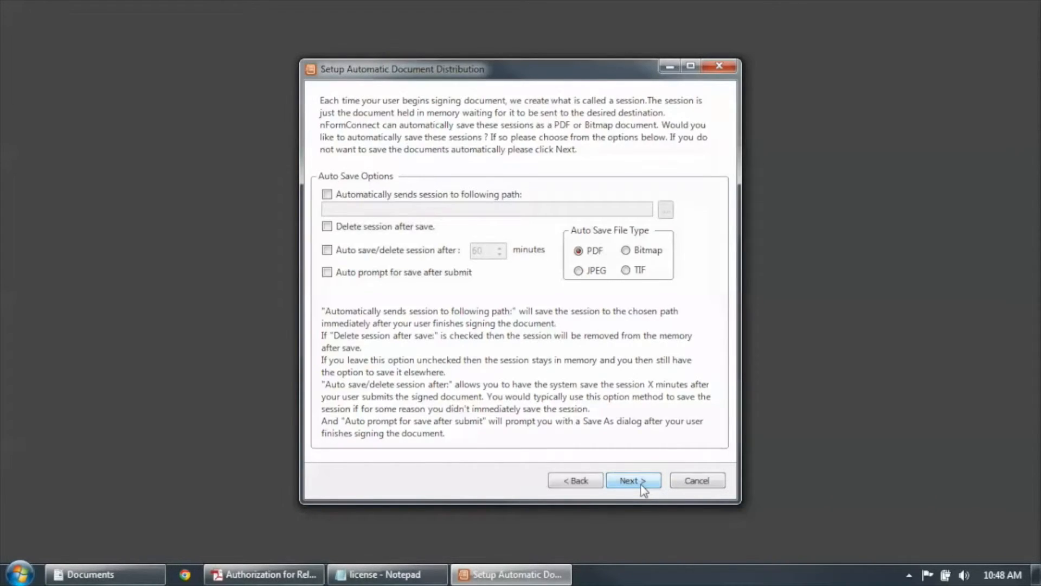
mouse_move(432, 84)
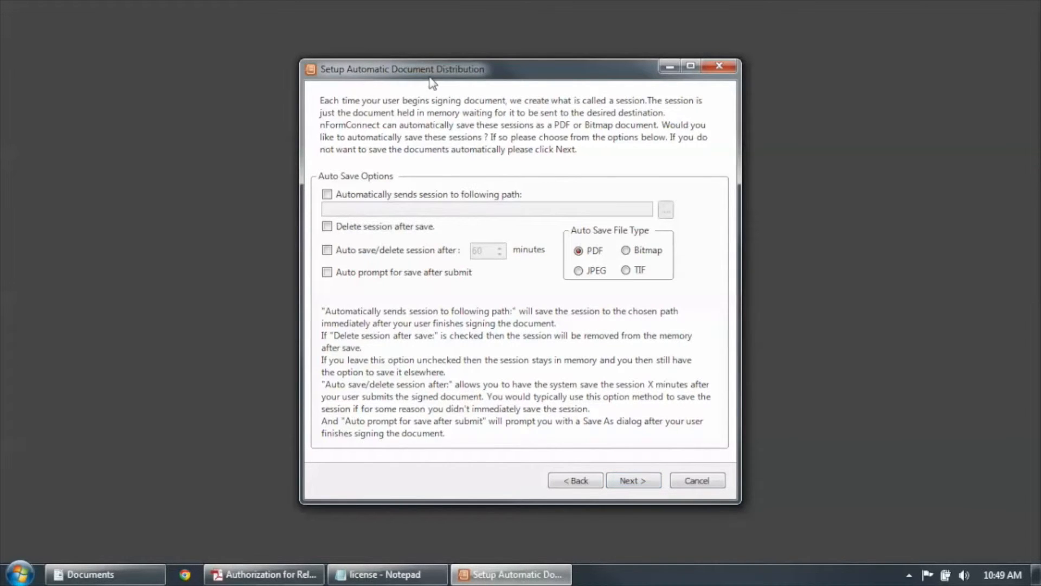
mouse_move(431, 131)
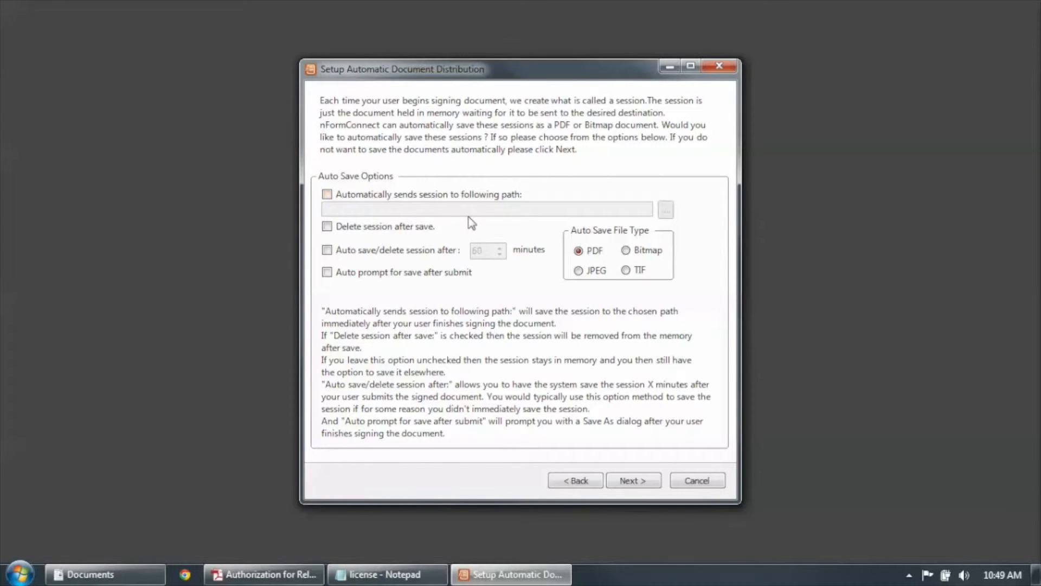
mouse_move(668, 218)
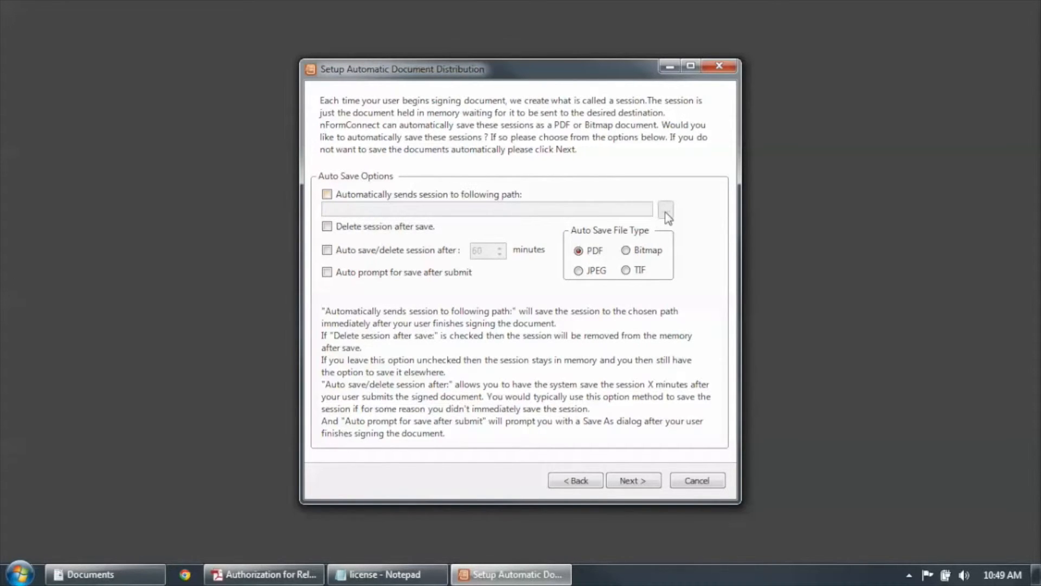
left_click(327, 194)
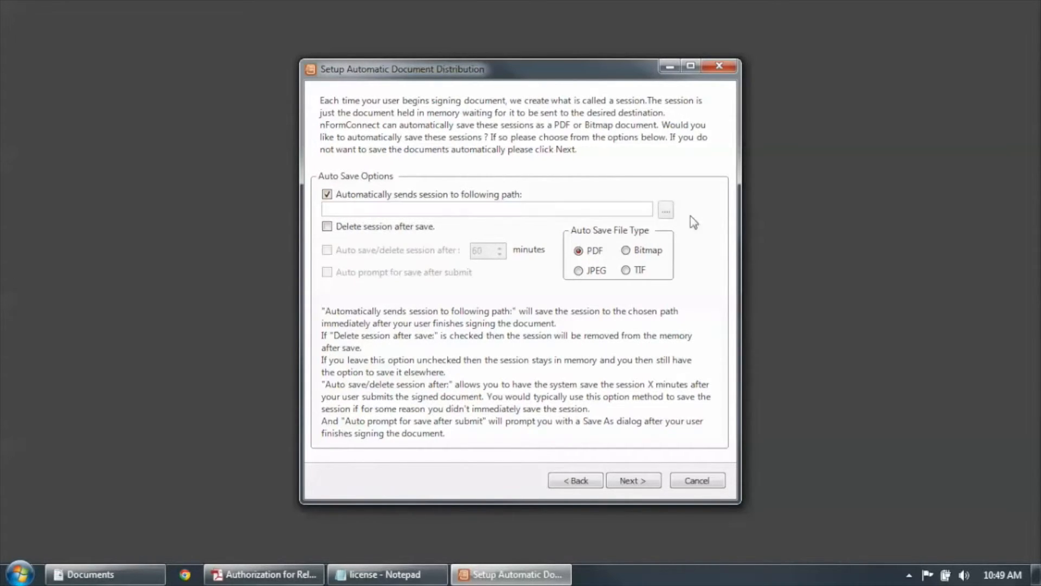
left_click(665, 209)
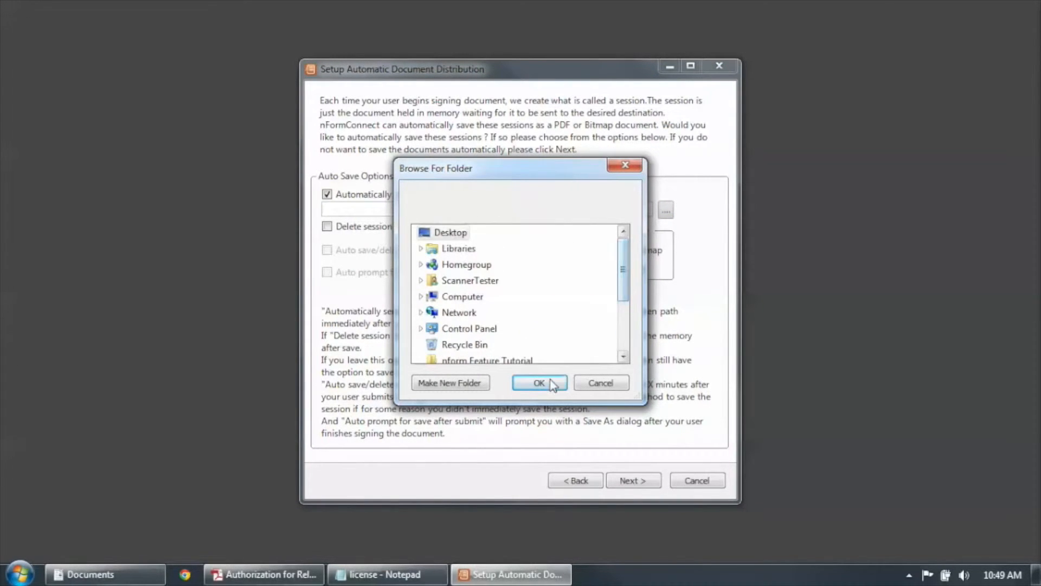
left_click(539, 383)
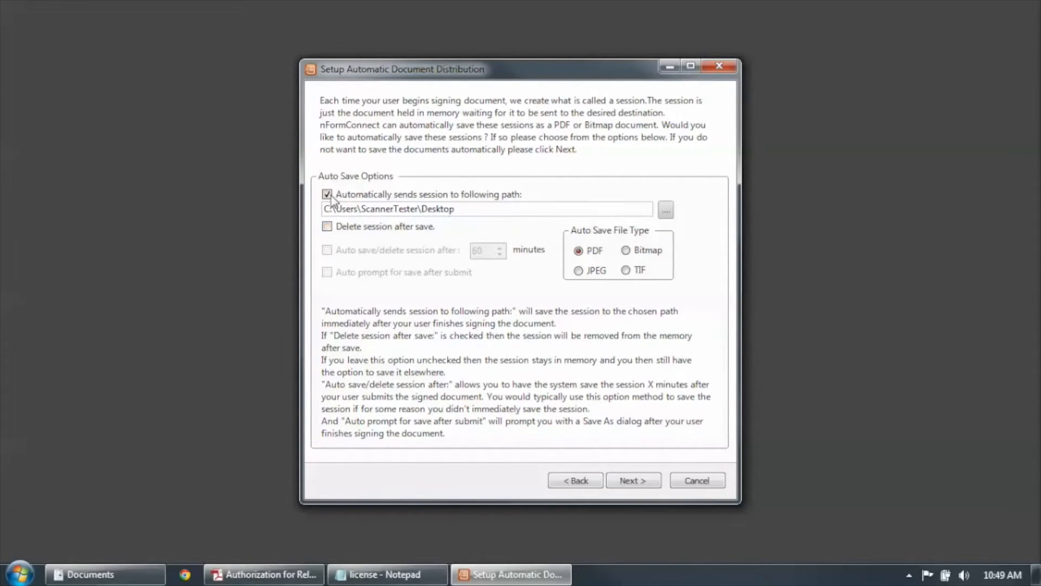
- Untick auto-send and try then undo the timed auto save/delete, leaving all auto-save options off
left_click(327, 194)
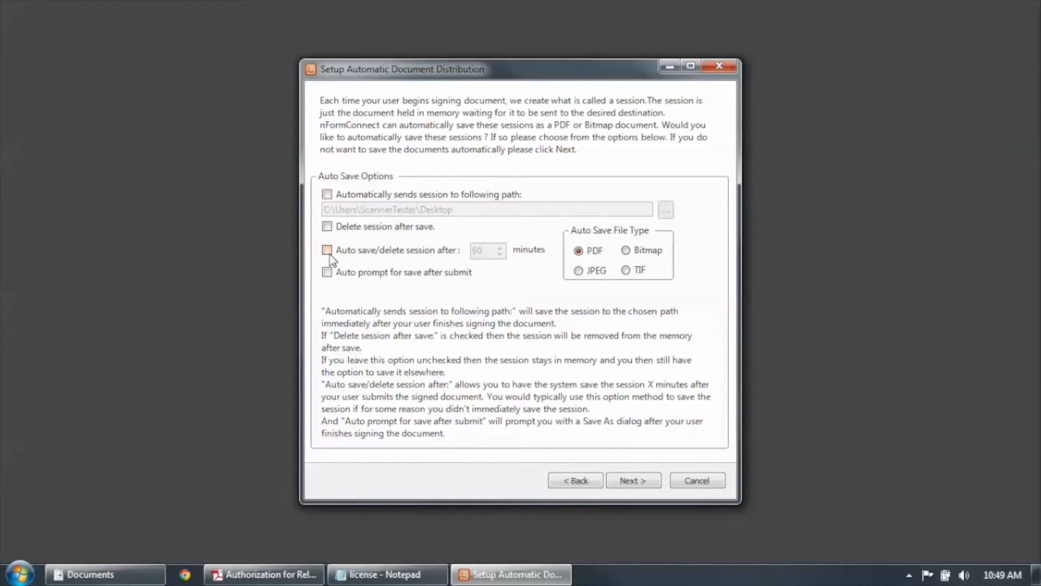
left_click(326, 250)
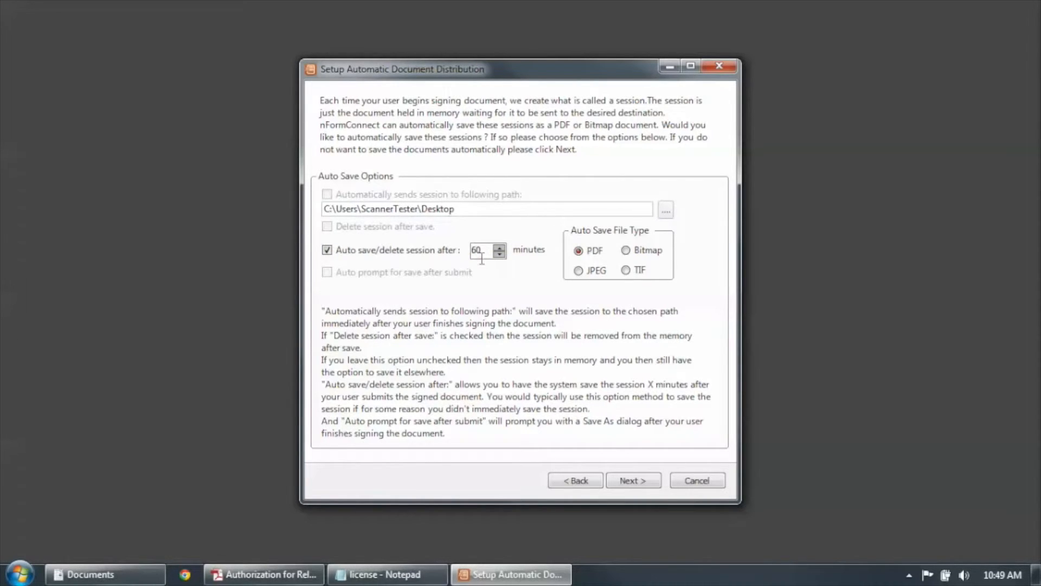
mouse_move(574, 267)
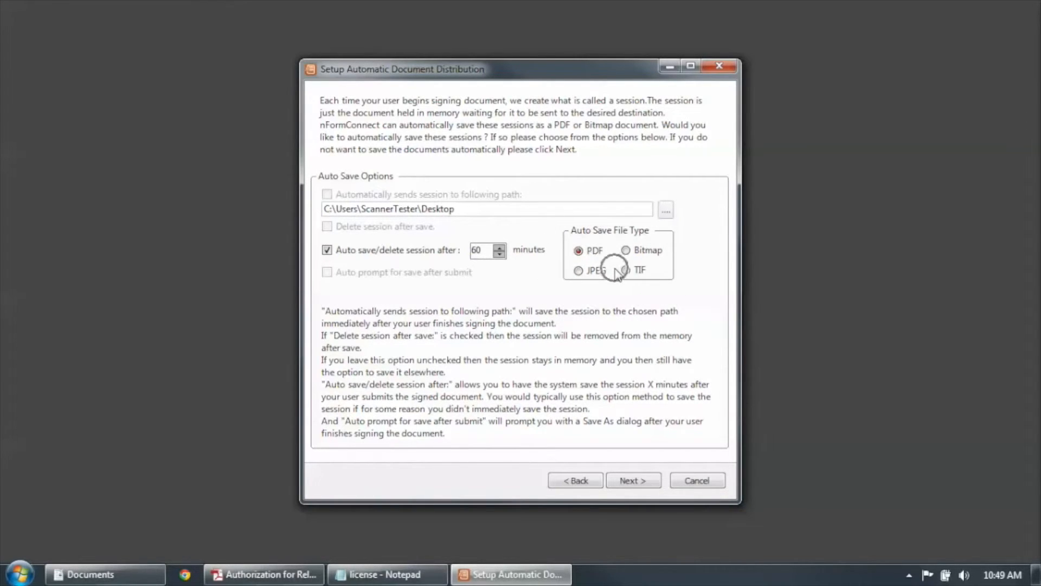
mouse_move(617, 275)
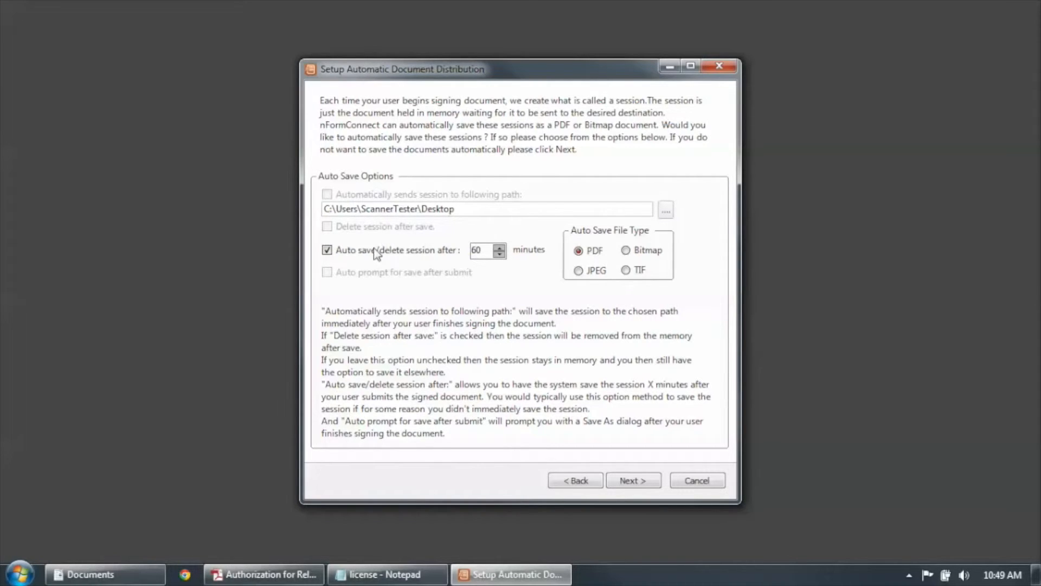
left_click(326, 250)
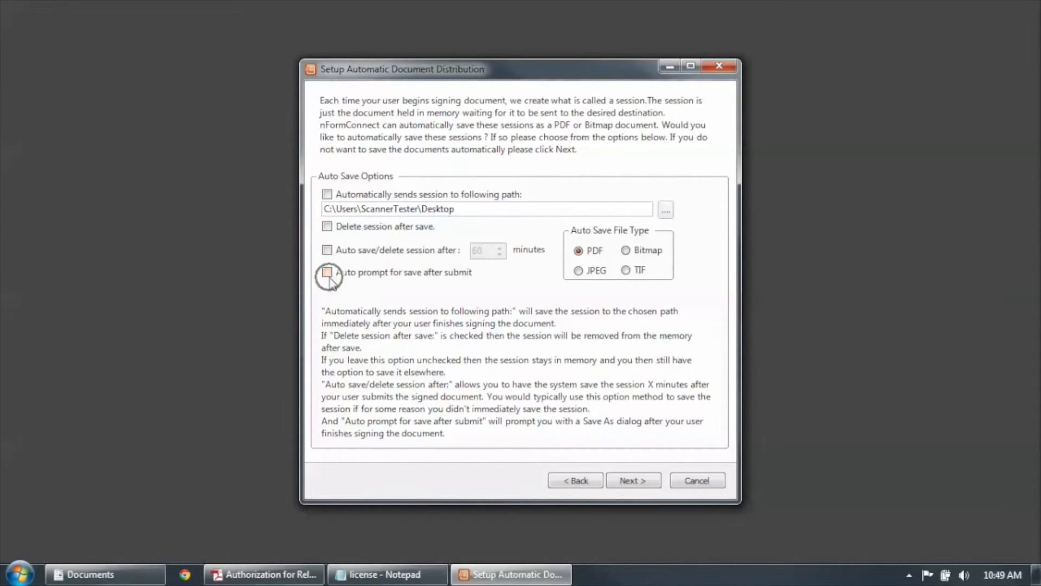
mouse_move(332, 286)
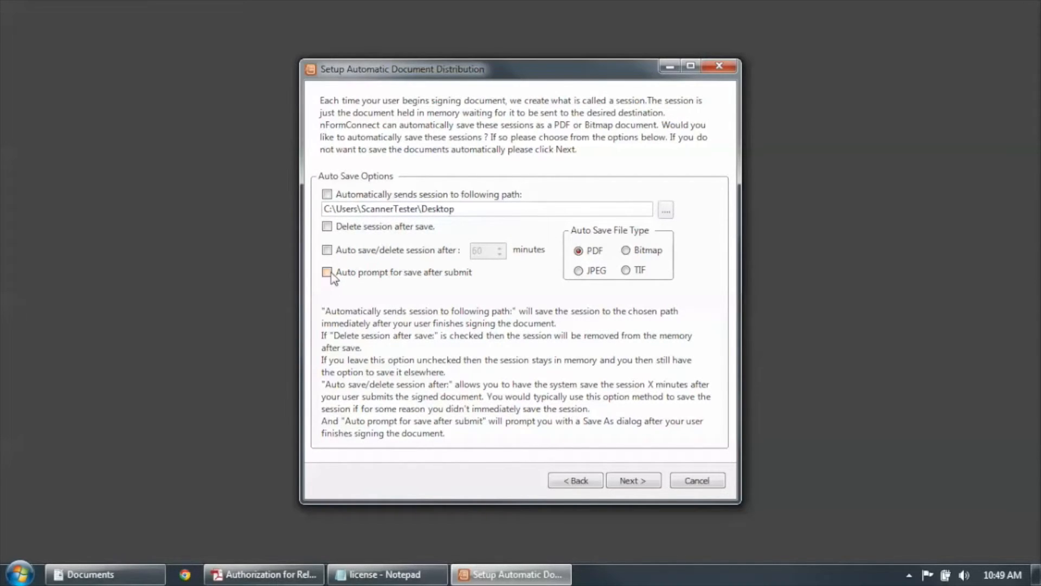
mouse_move(332, 282)
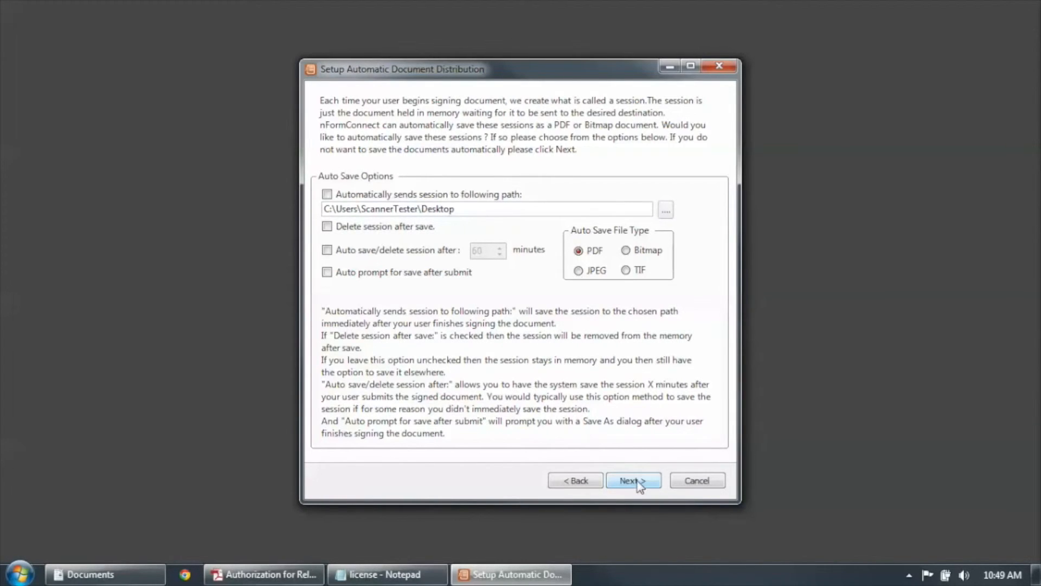
- Advance to the Setup Tablets page showing the PC's wifi adapter and IP range
left_click(632, 481)
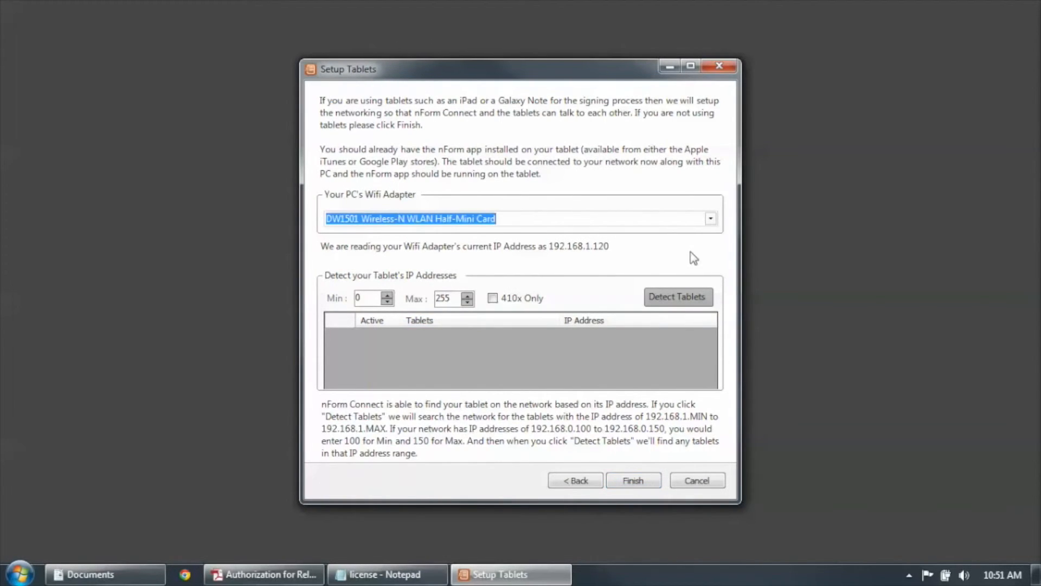
mouse_move(392, 96)
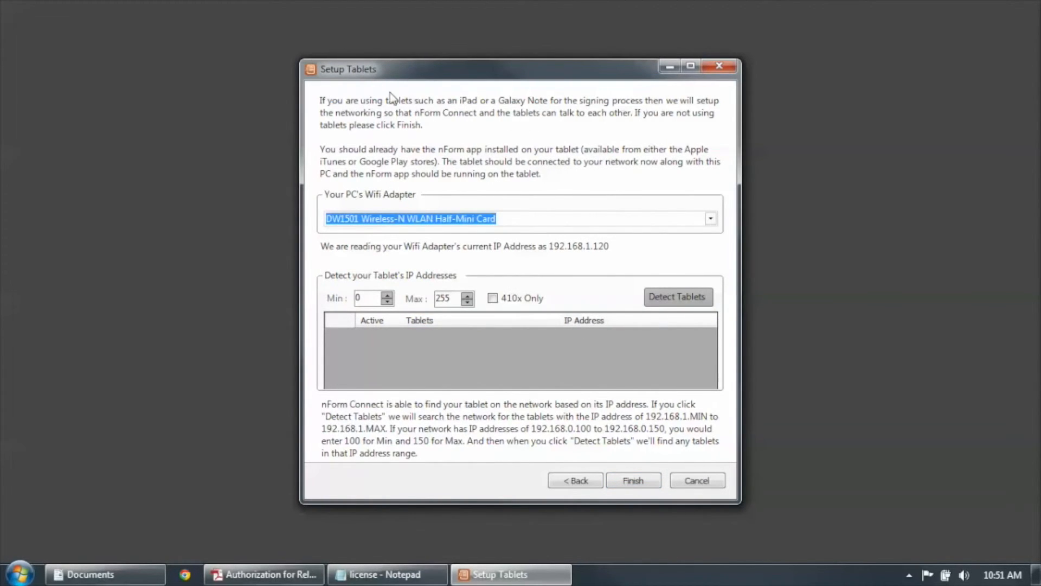
mouse_move(372, 94)
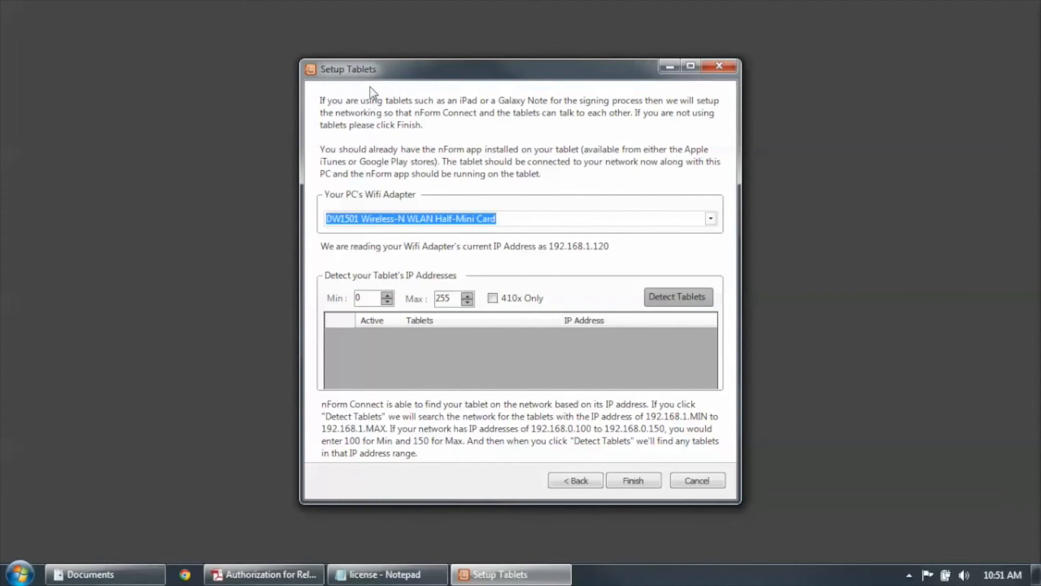
mouse_move(557, 167)
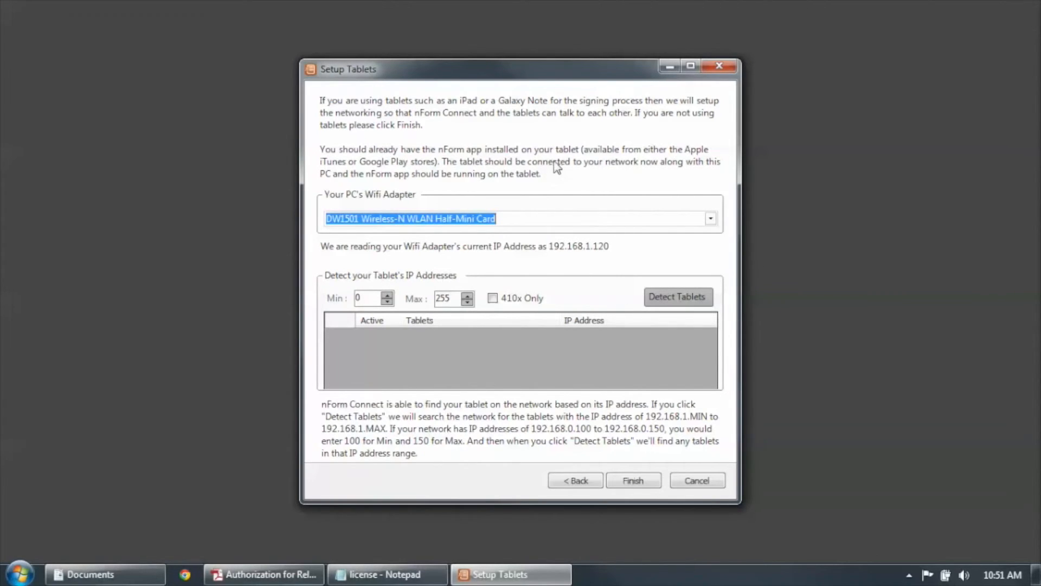
mouse_move(556, 179)
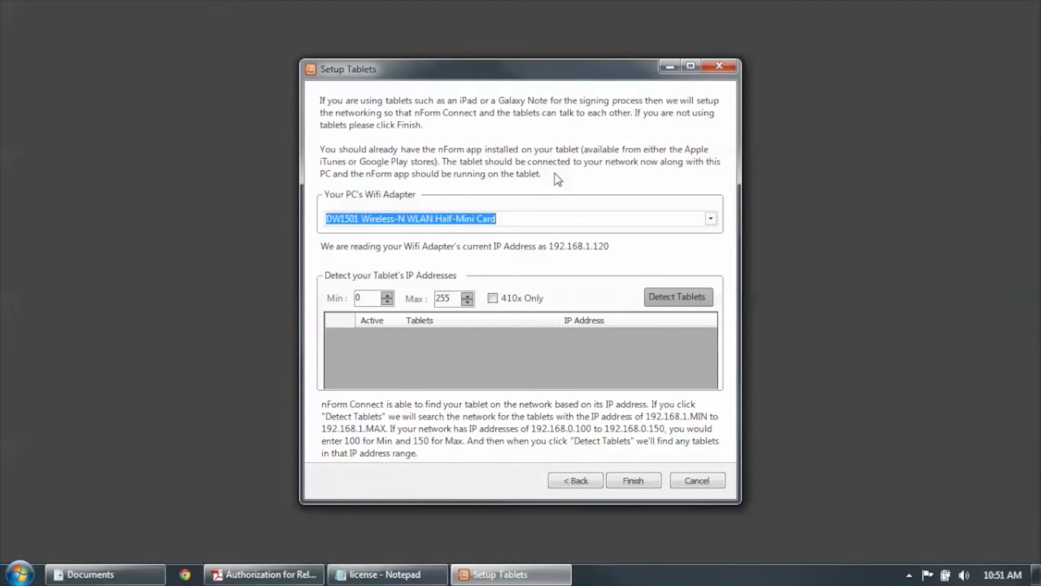
mouse_move(586, 269)
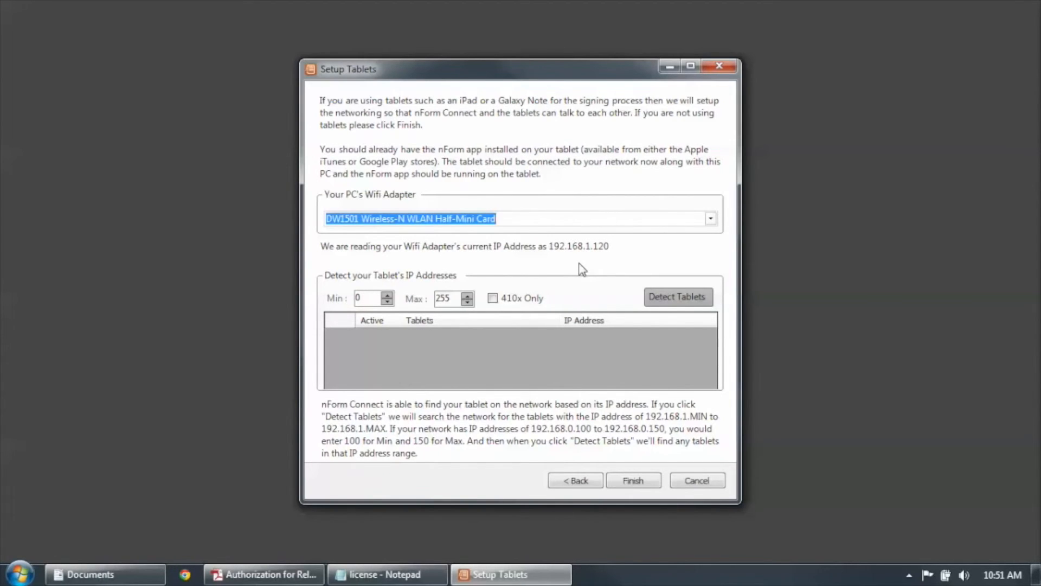
mouse_move(580, 271)
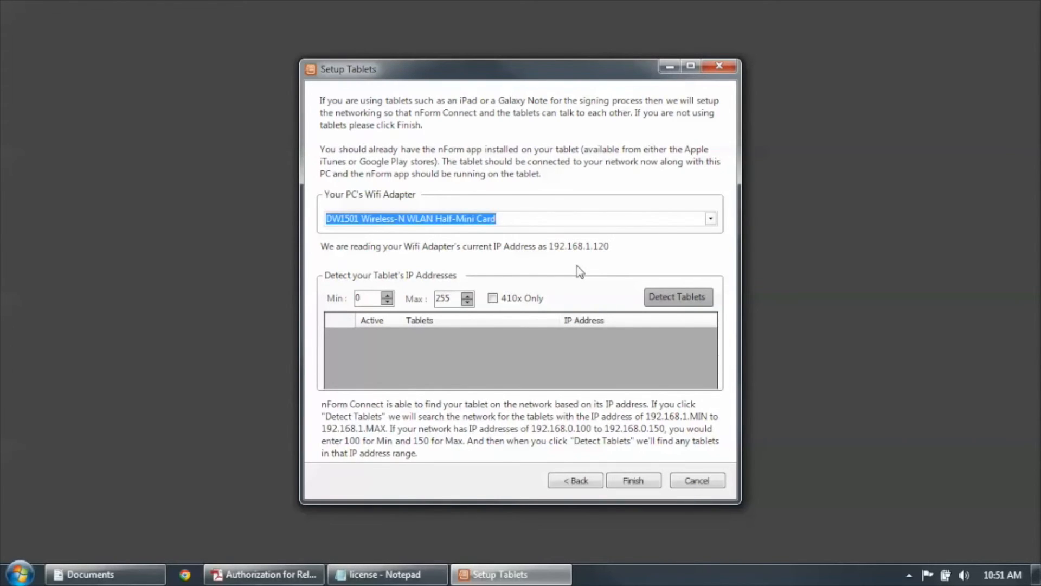
mouse_move(564, 289)
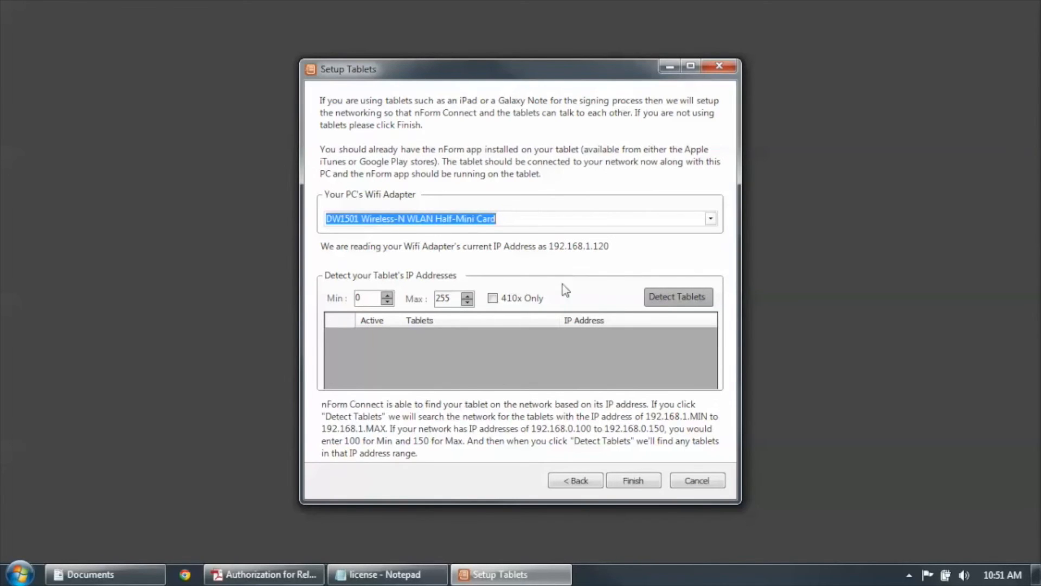
mouse_move(579, 276)
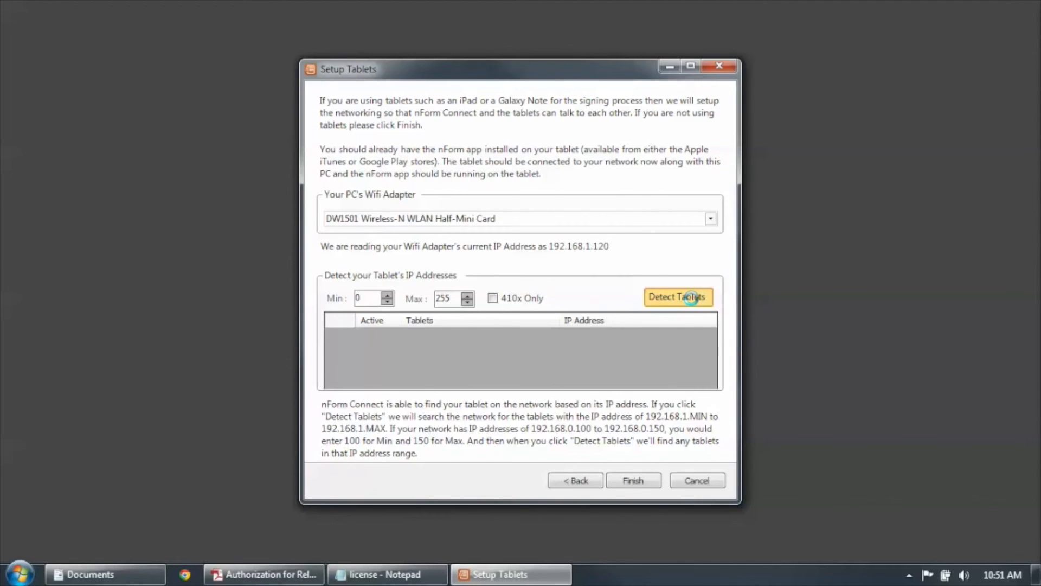
- Detect the two active tablets and finish setup to reach the T1/T2 tablet dashboard
left_click(677, 297)
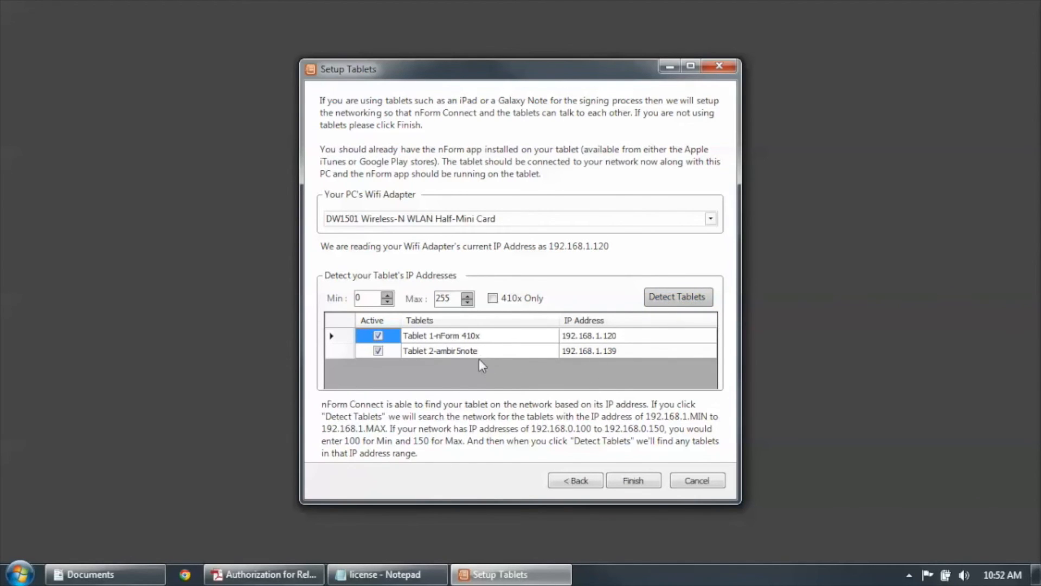
mouse_move(502, 359)
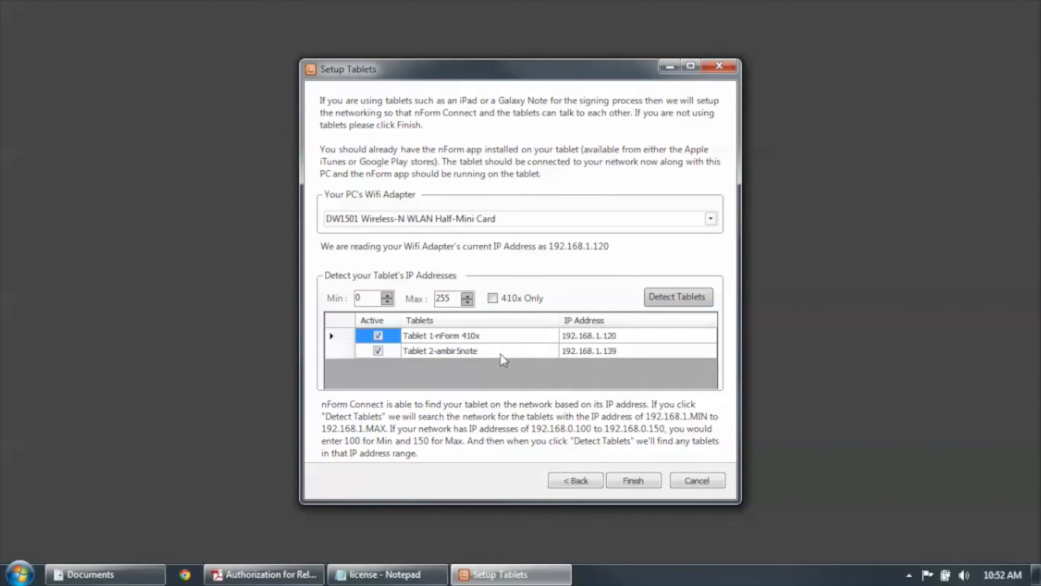
mouse_move(647, 502)
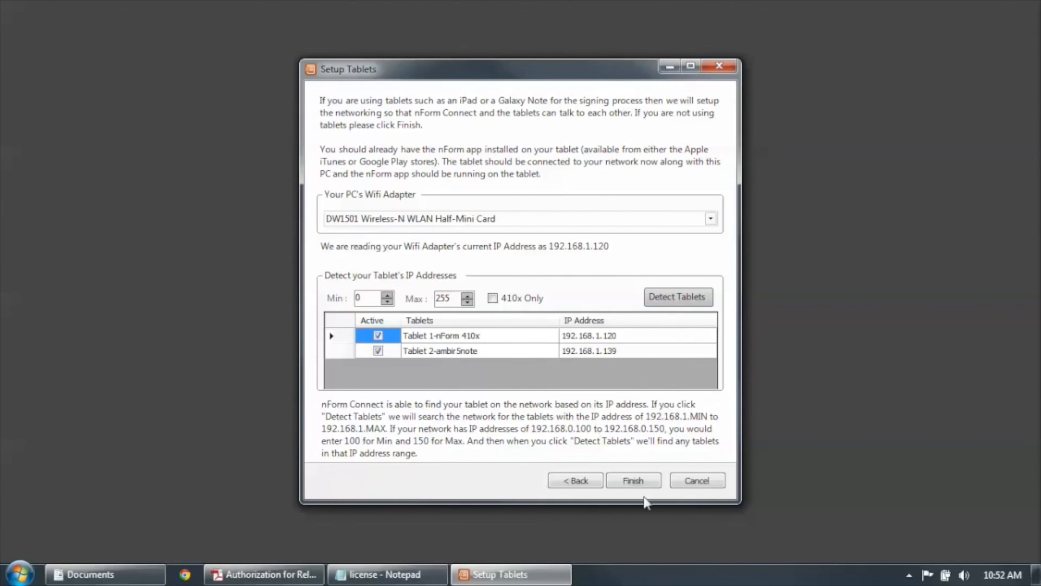
mouse_move(633, 480)
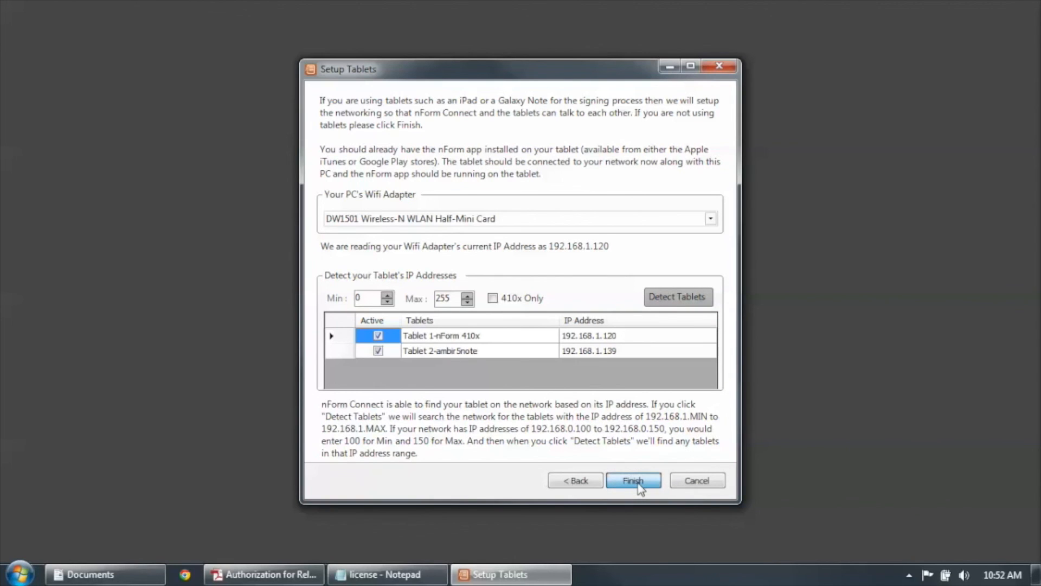
left_click(632, 481)
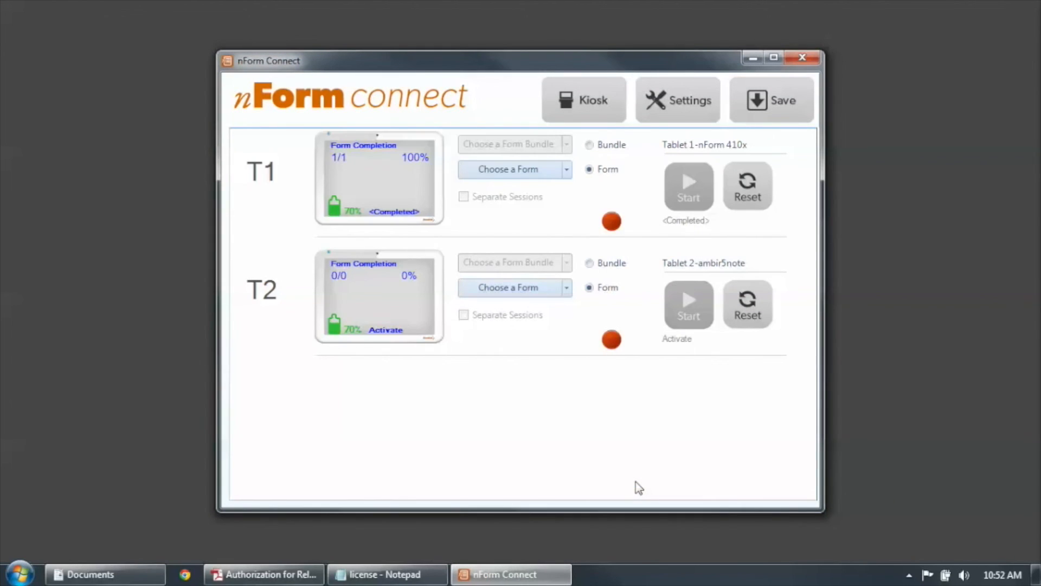